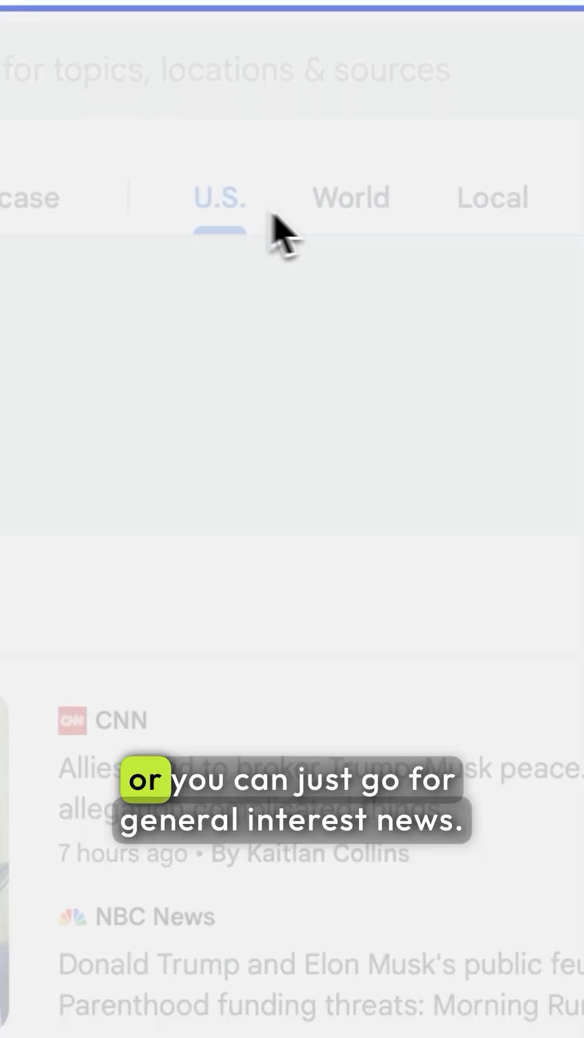
Browse the Technology section headlines such as the Nintendo Switch 2 launch and lunar lander stories.
left_click(348, 197)
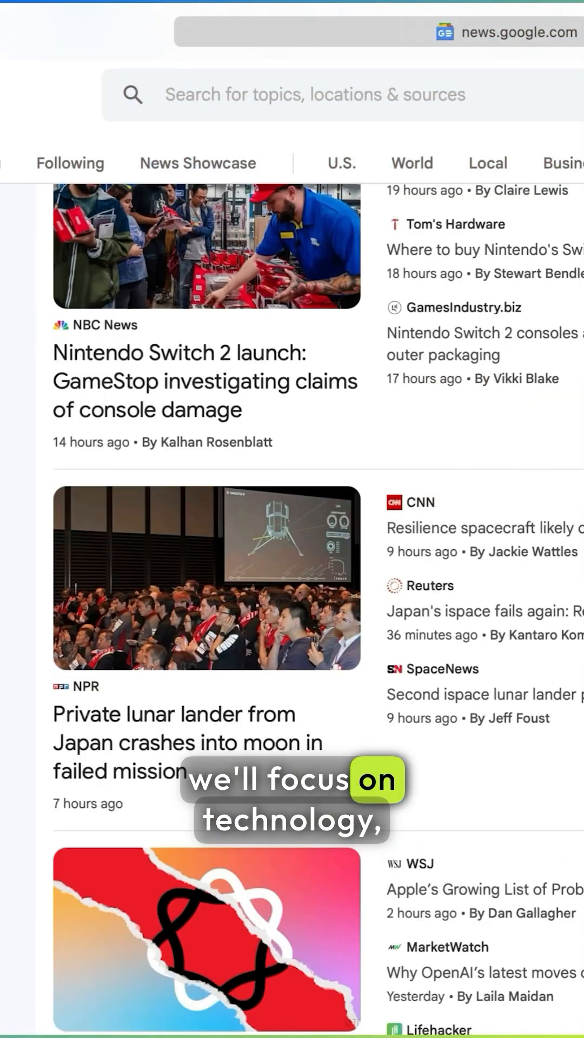
scroll("down", 3)
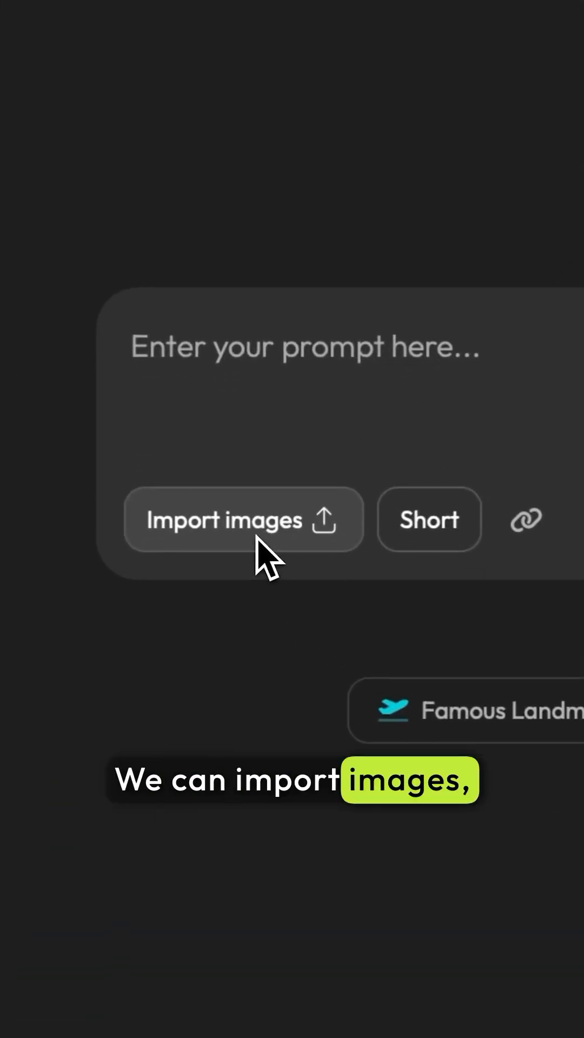
Keep the Short length and paste the NPR article URL as the video's web-link source.
left_click(429, 520)
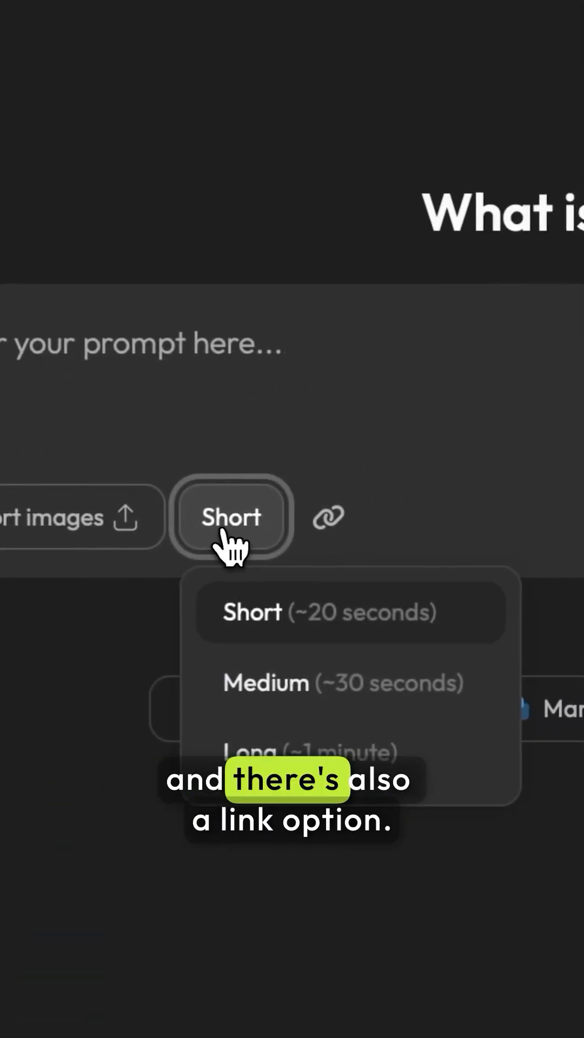
left_click(326, 518)
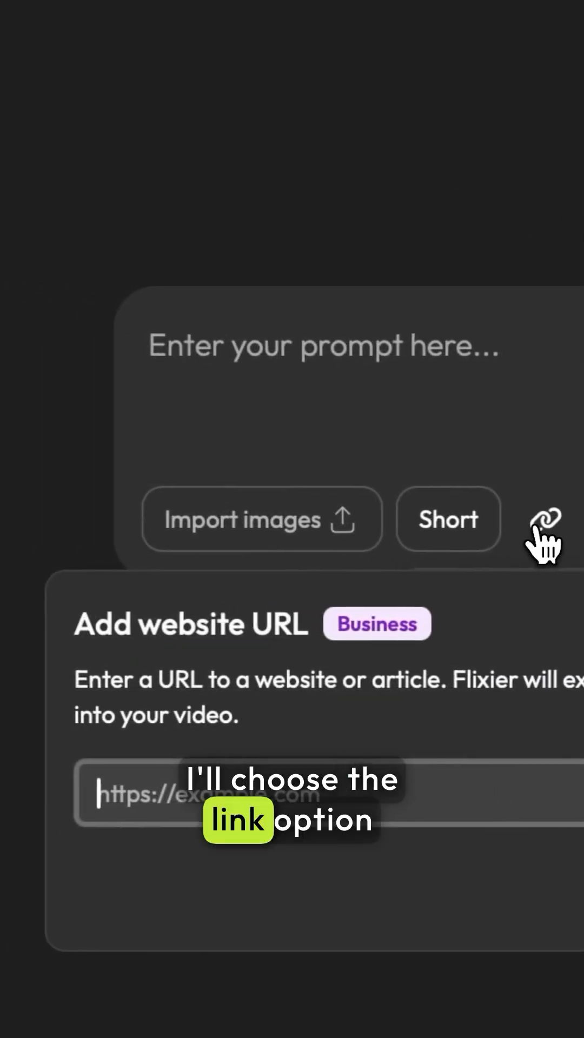
key("cmd+v")
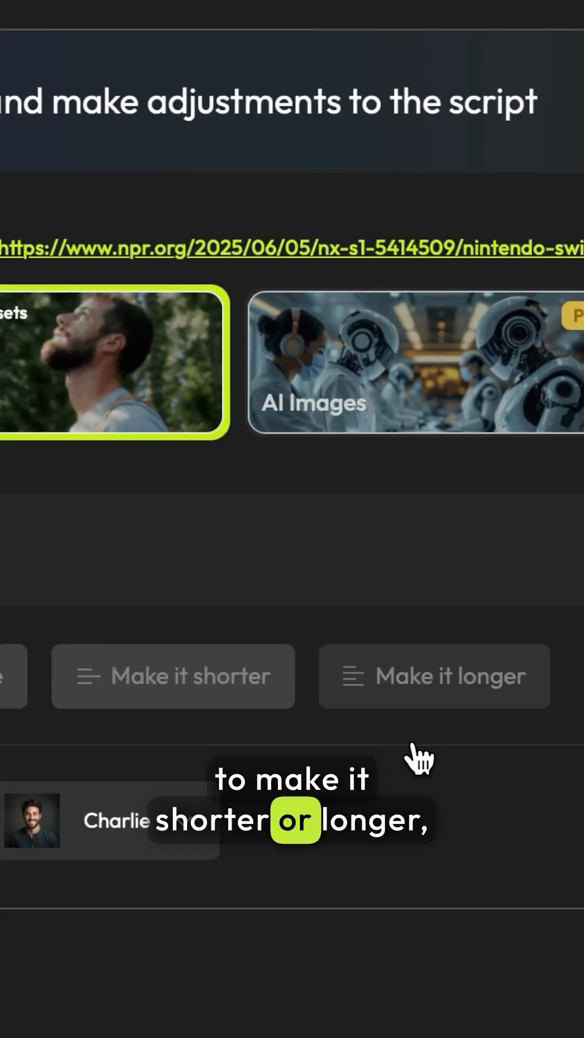
Review the script generated from the NPR article and open the AI voice list, Charlie chosen.
left_click(434, 676)
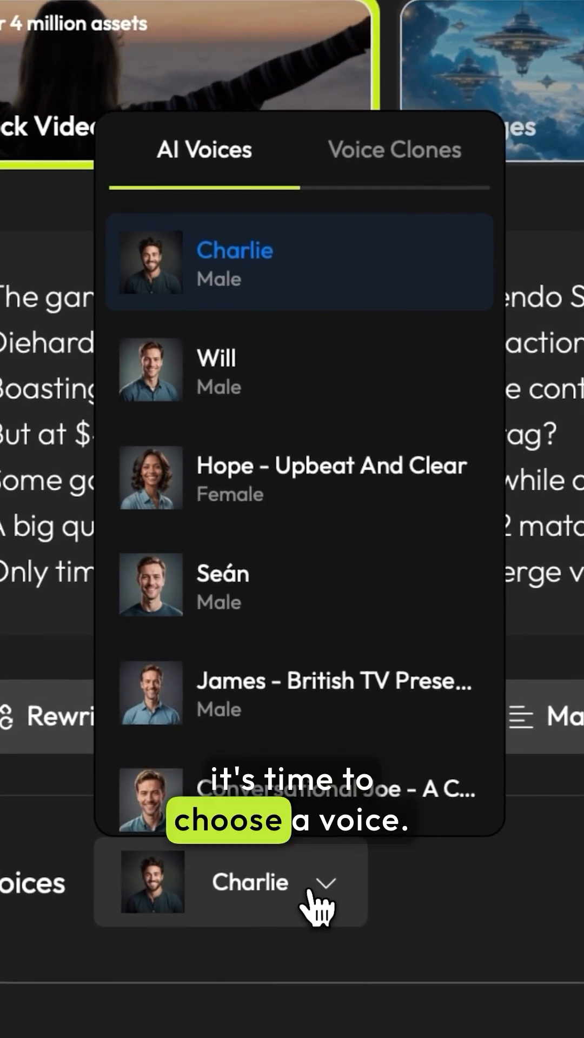
mouse_move(258, 370)
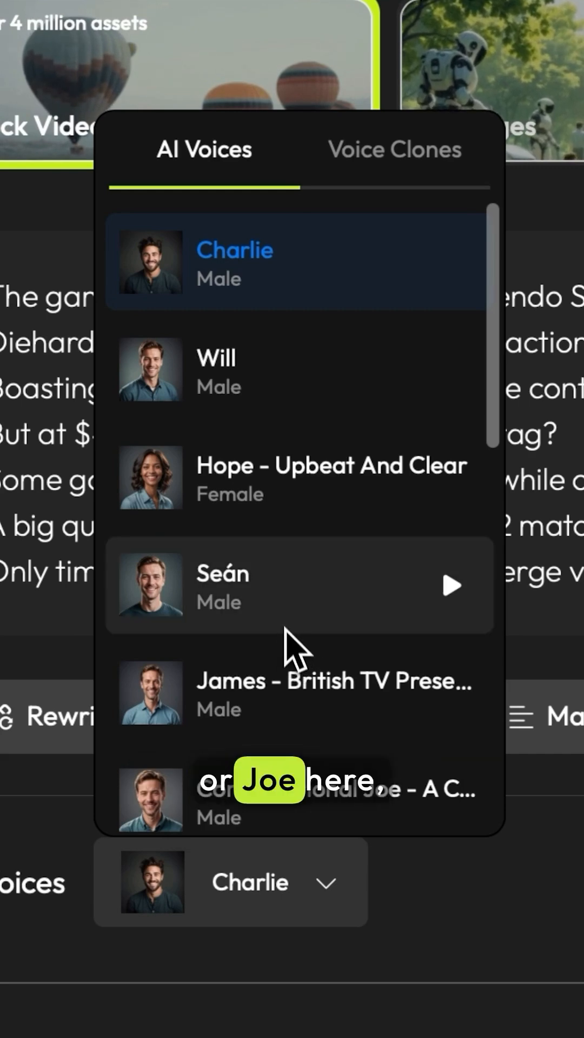
left_click(394, 149)
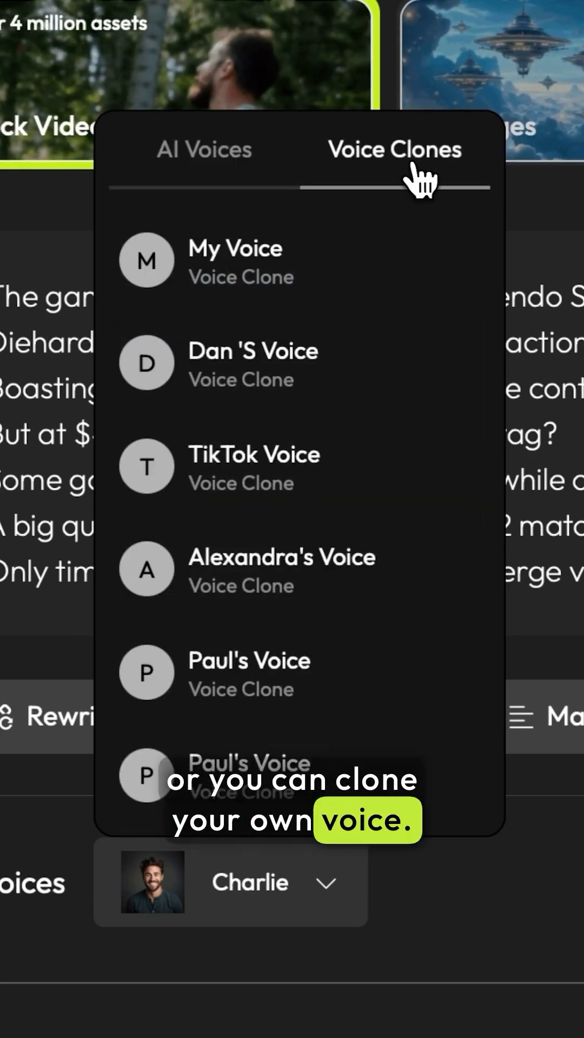
scroll("down", 3)
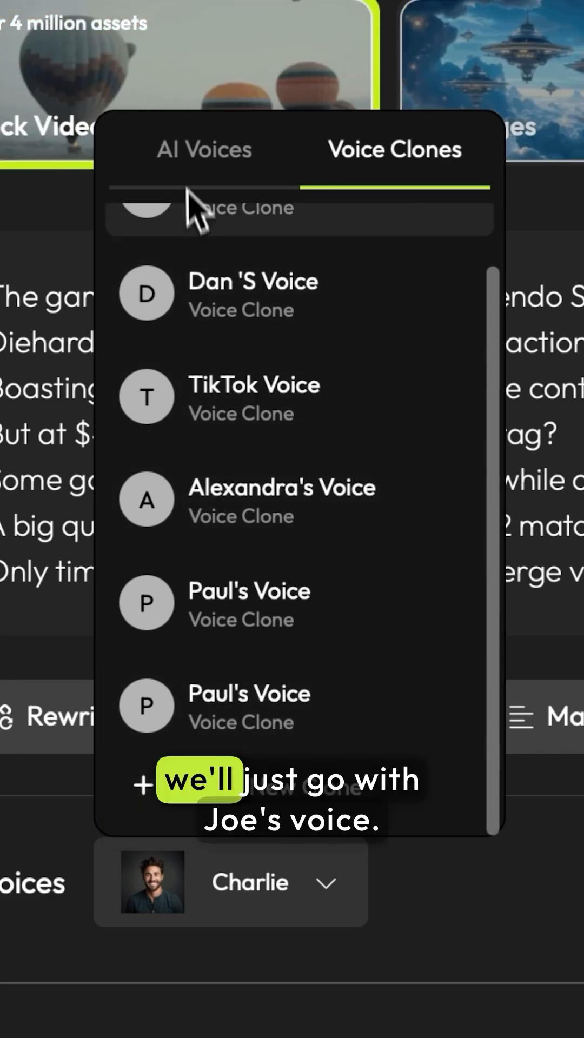
left_click(204, 149)
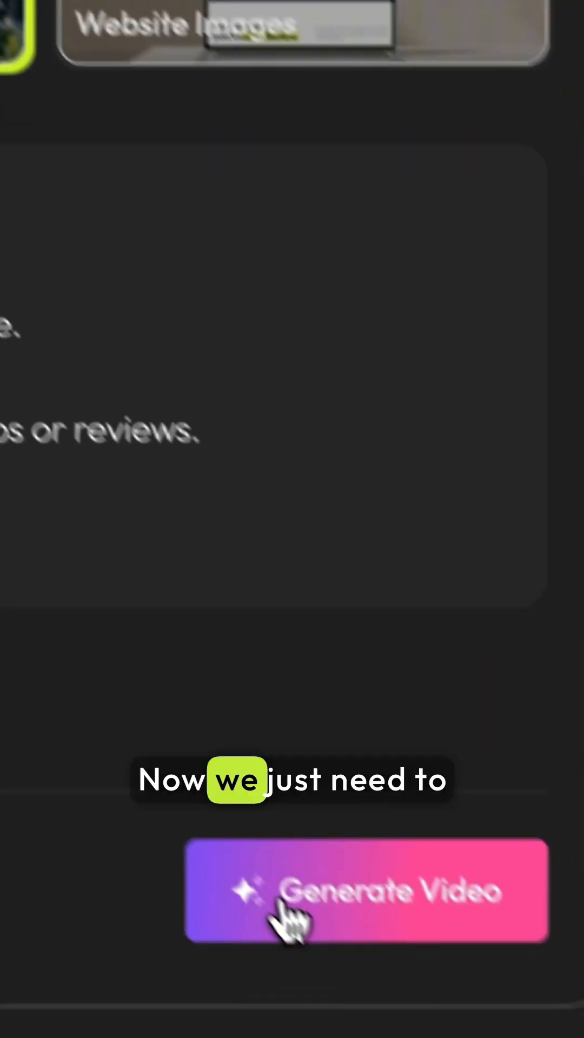
Launch Generate Video with the prepared script and selected narrator voice.
left_click(364, 891)
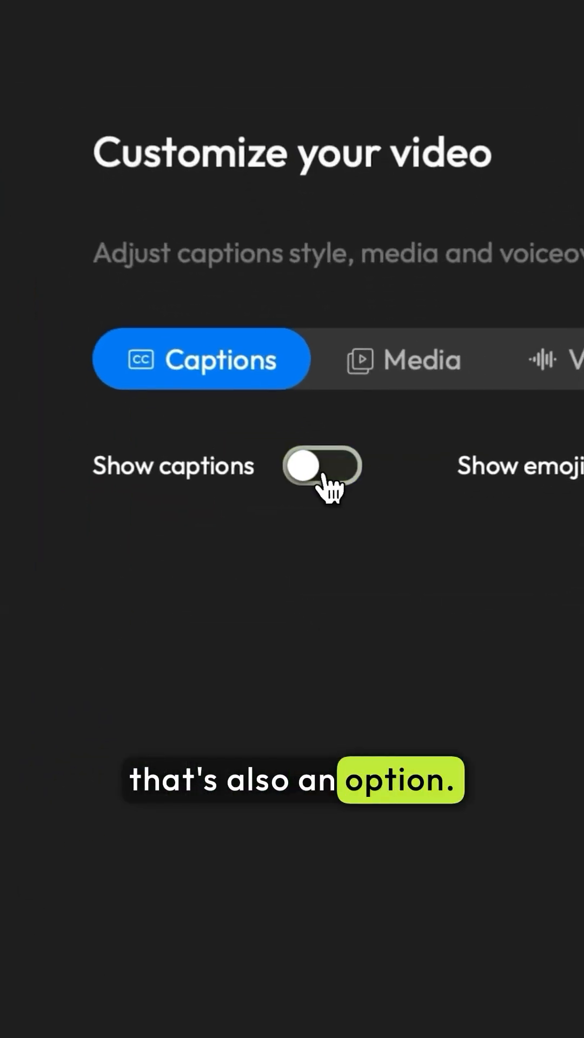
In the Media tab, replace the opening neon city clip of the generated video.
left_click(403, 359)
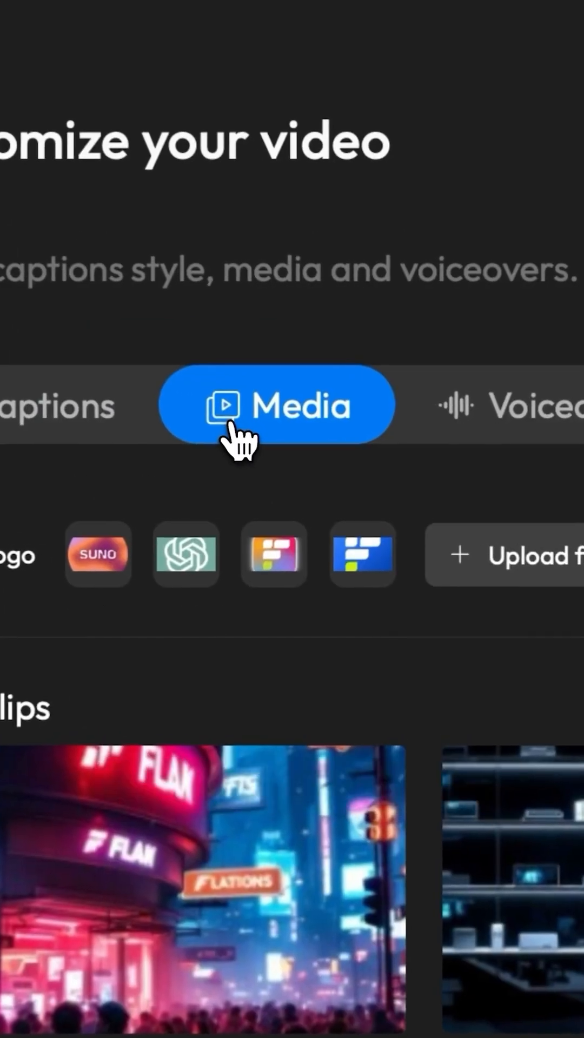
scroll("down", 3)
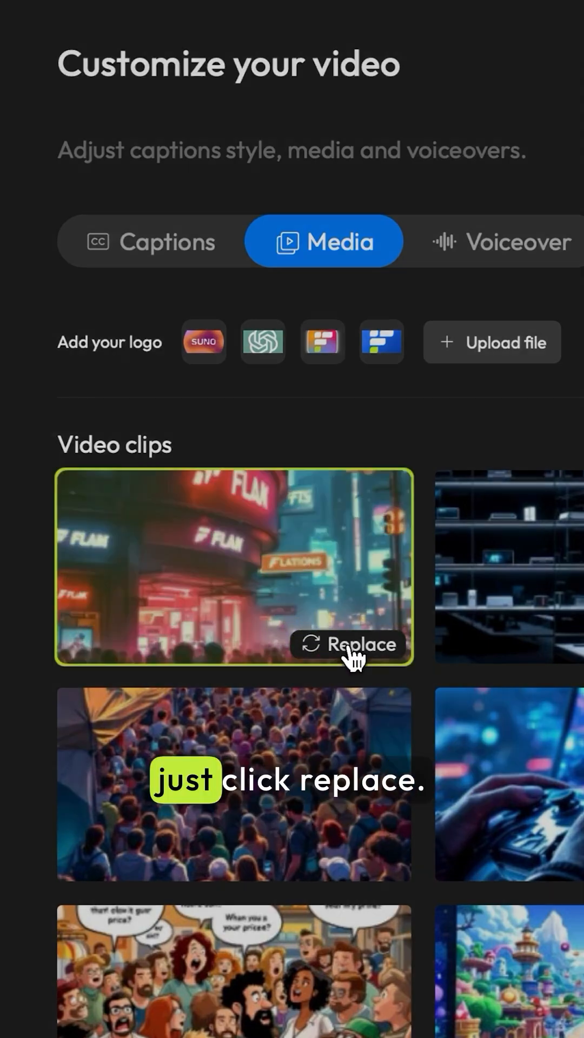
left_click(347, 644)
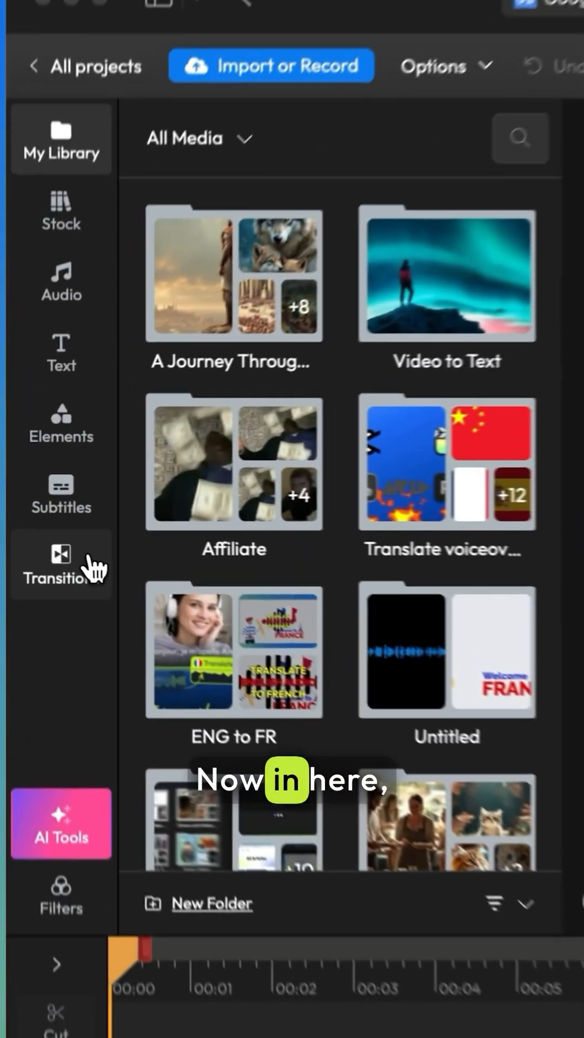
Browse the Transitions, Text and Audio panels, then bring up the Export Video panel.
left_click(61, 562)
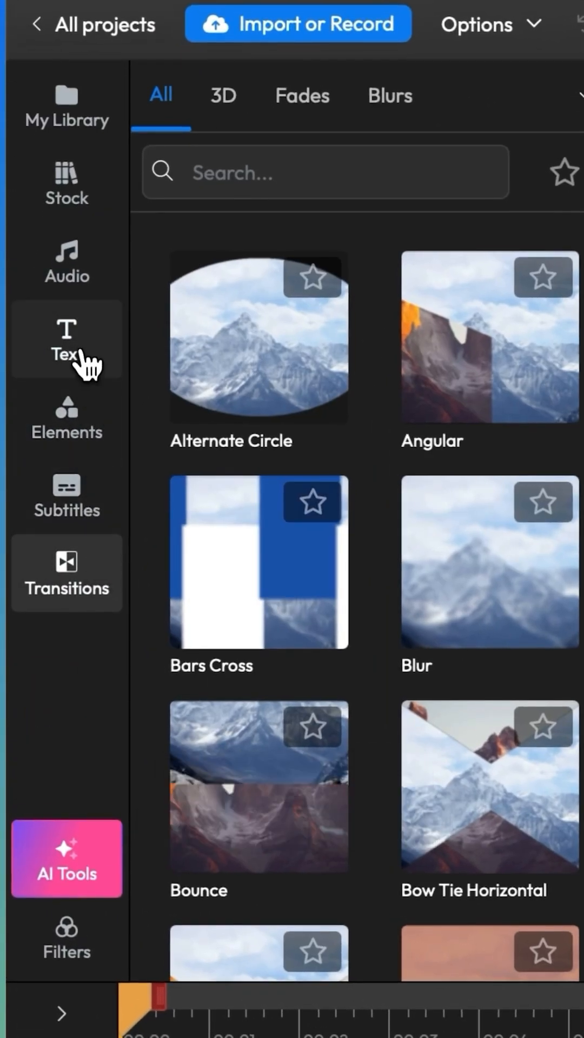
left_click(66, 337)
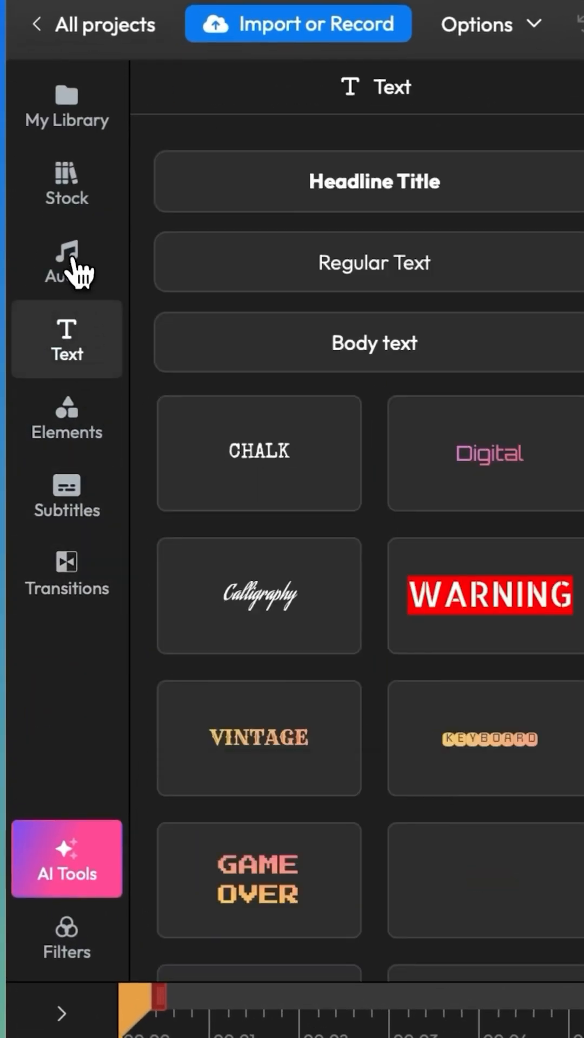
left_click(66, 261)
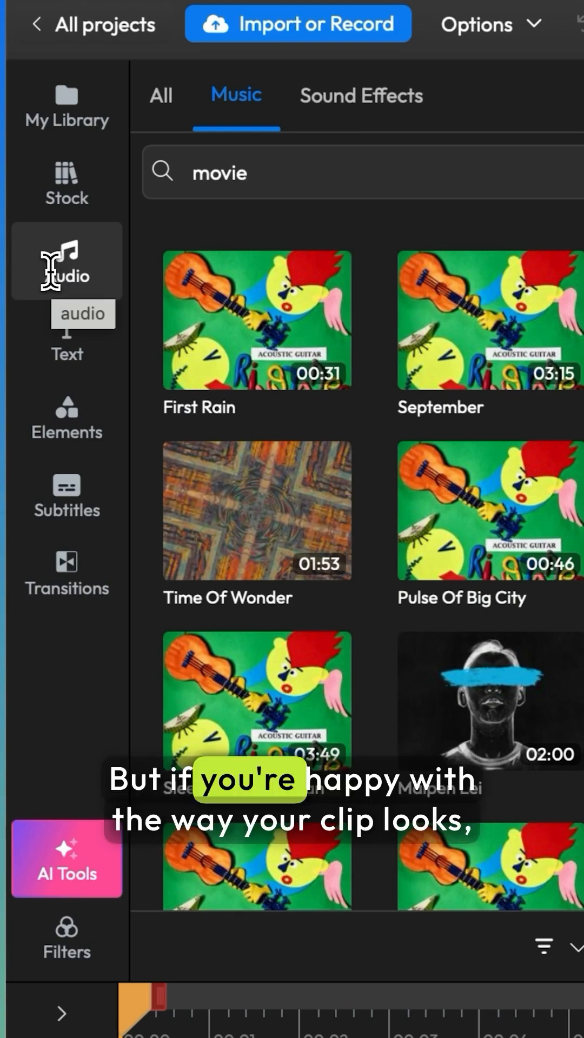
left_click(413, 118)
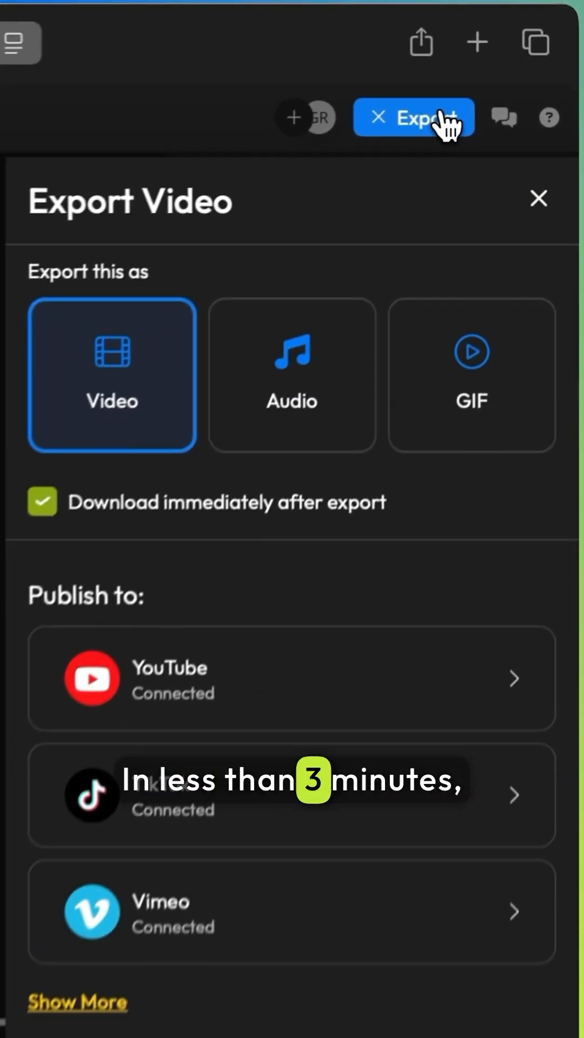